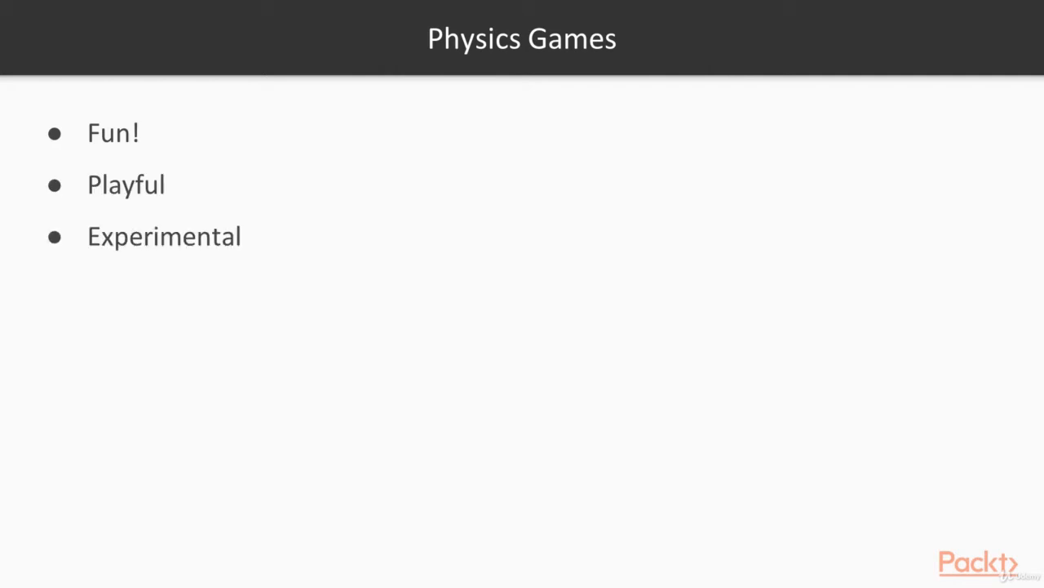
Advance past the Physics Games slide and select FallingBox in the Hierarchy to show its debug scripts.
key("Right")
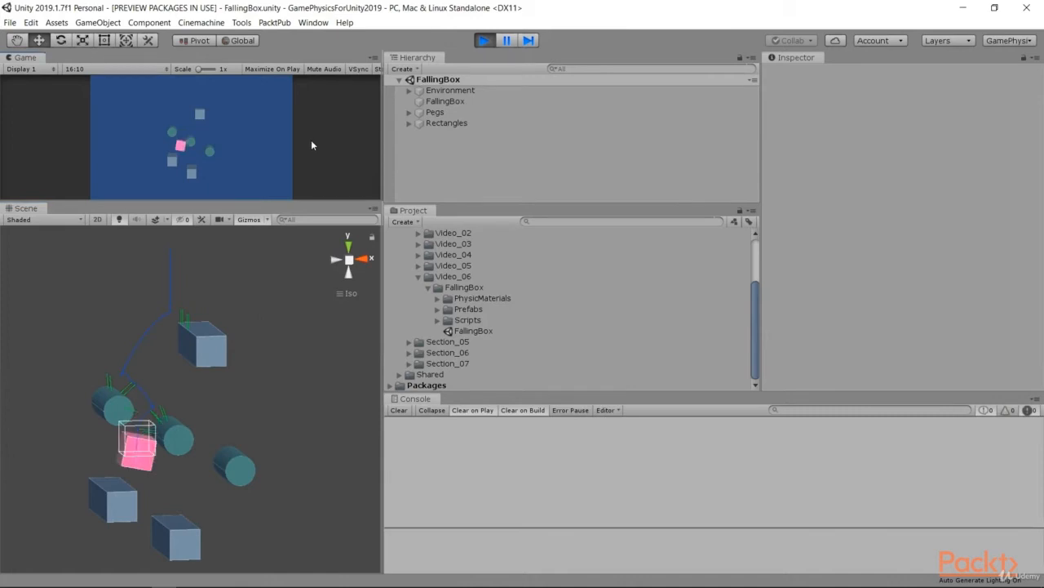
left_click(446, 101)
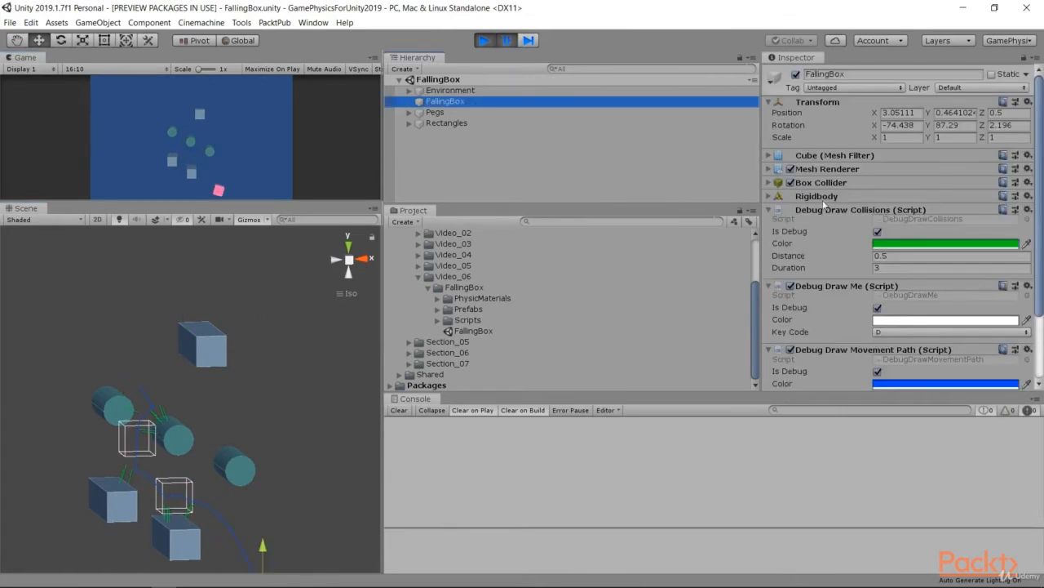